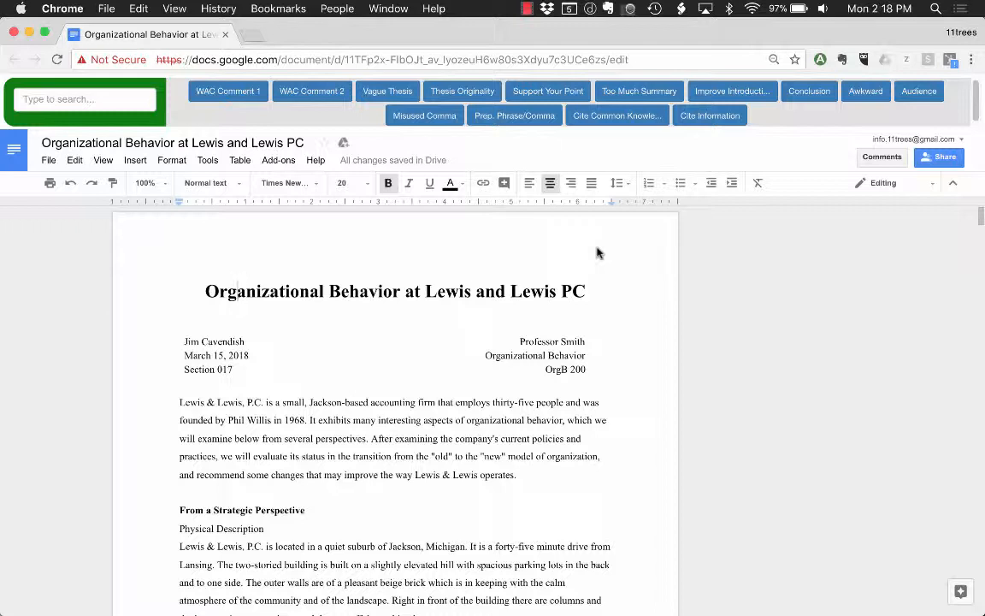
Review the active libraries list and uncheck College Edition, leaving Writing Across the Curriculum
click(821, 58)
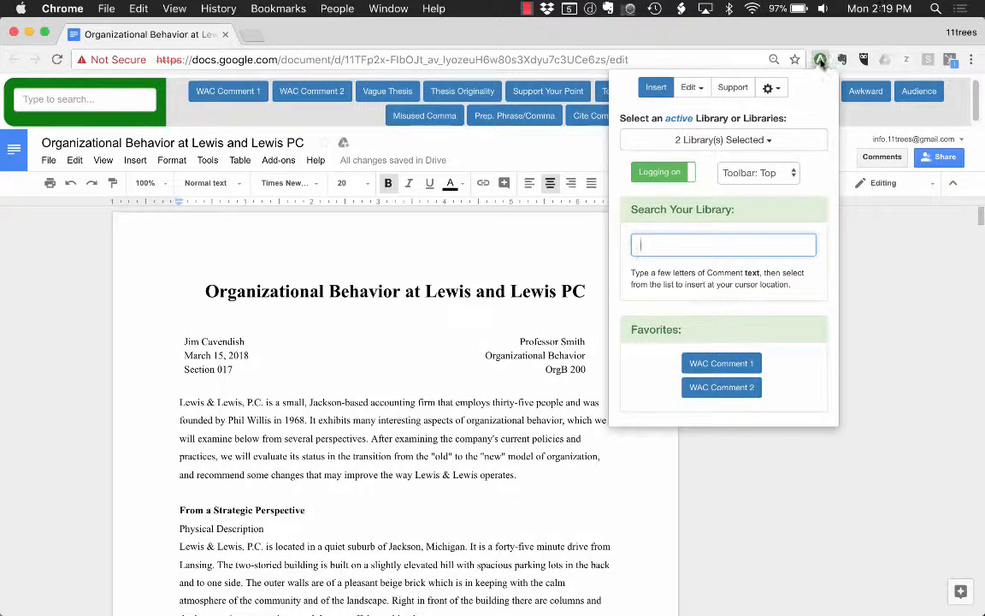
click(722, 140)
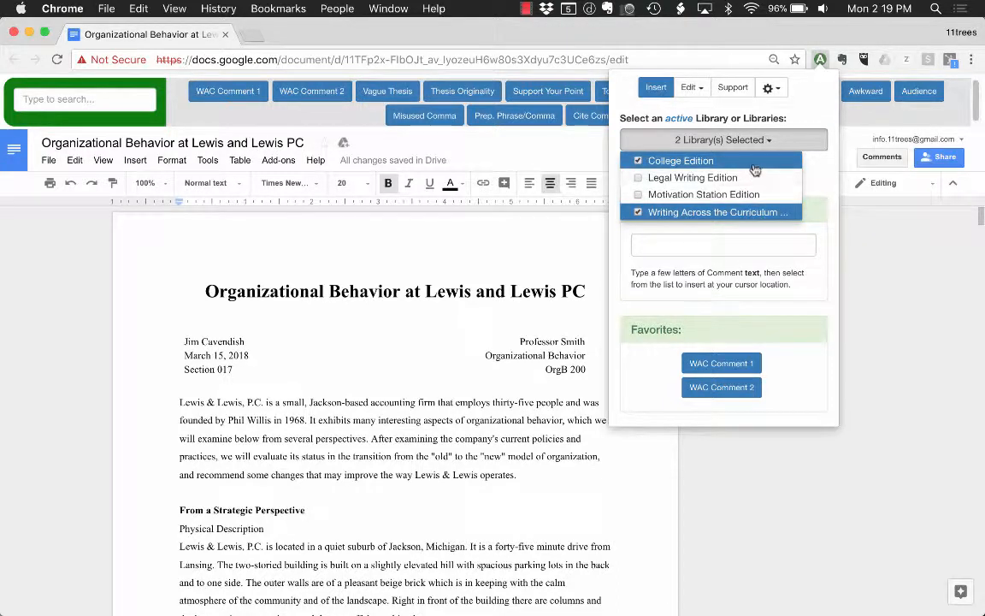
mouse_move(756, 195)
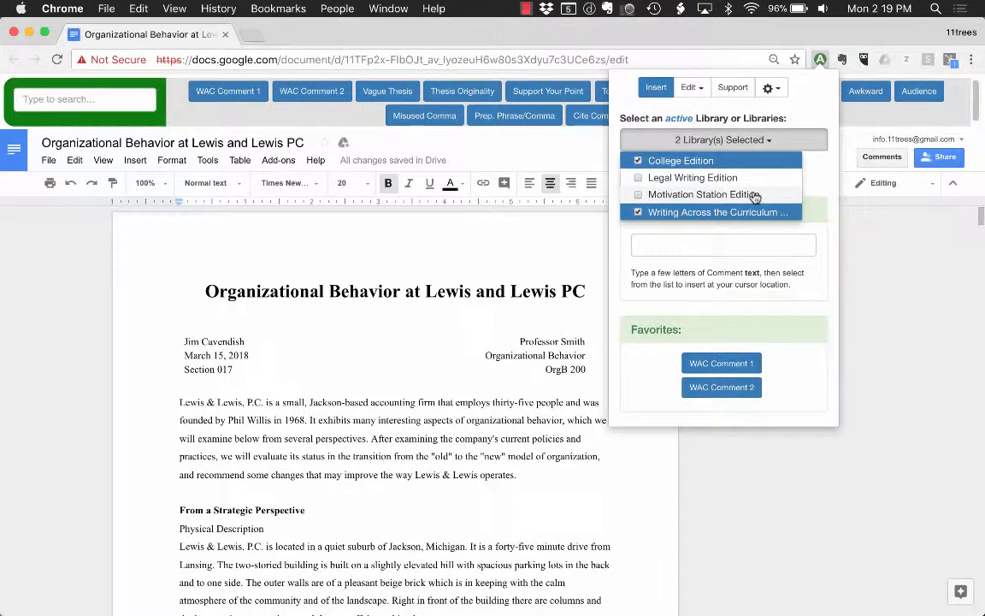
mouse_move(746, 169)
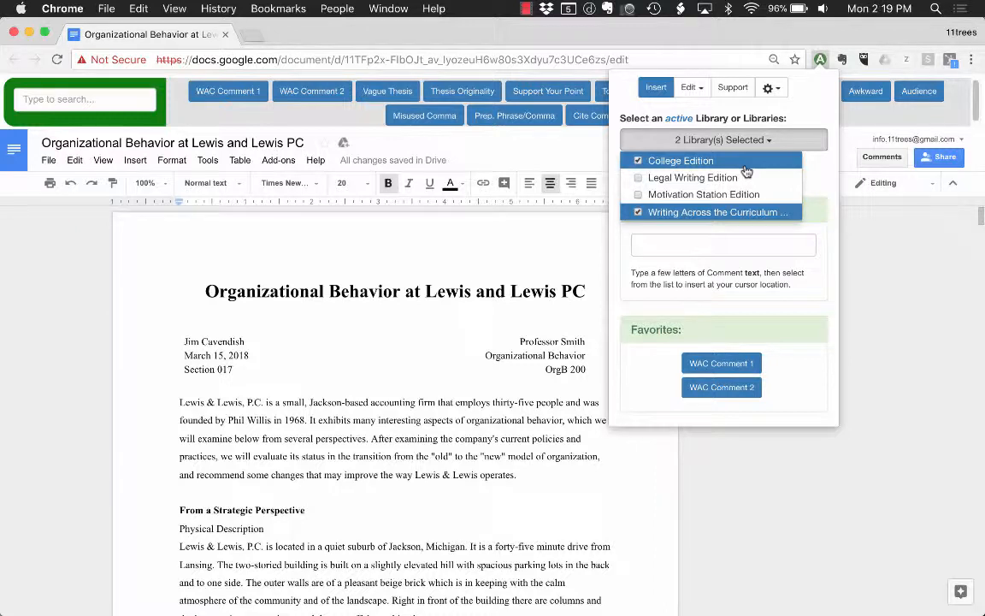
click(722, 140)
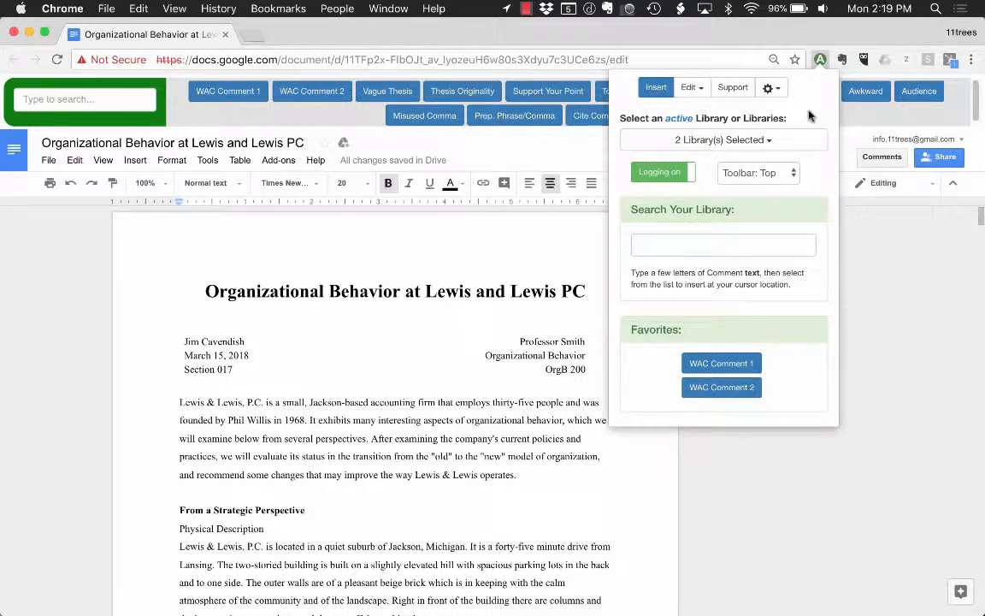
click(722, 140)
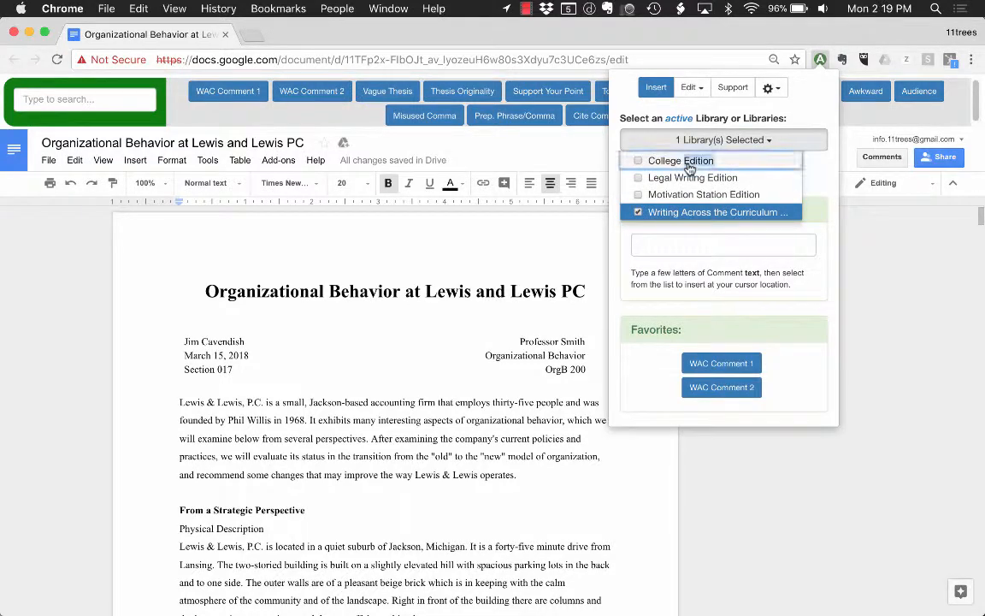
Search the library for 'comma' and pick the MISUSED COMMA comment from the results
click(638, 161)
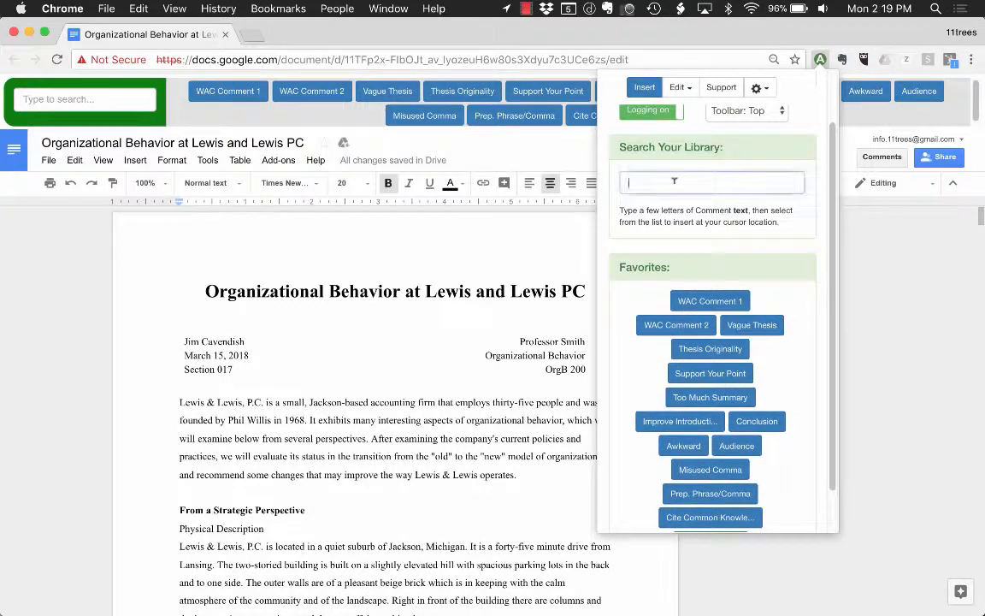
text(coun)
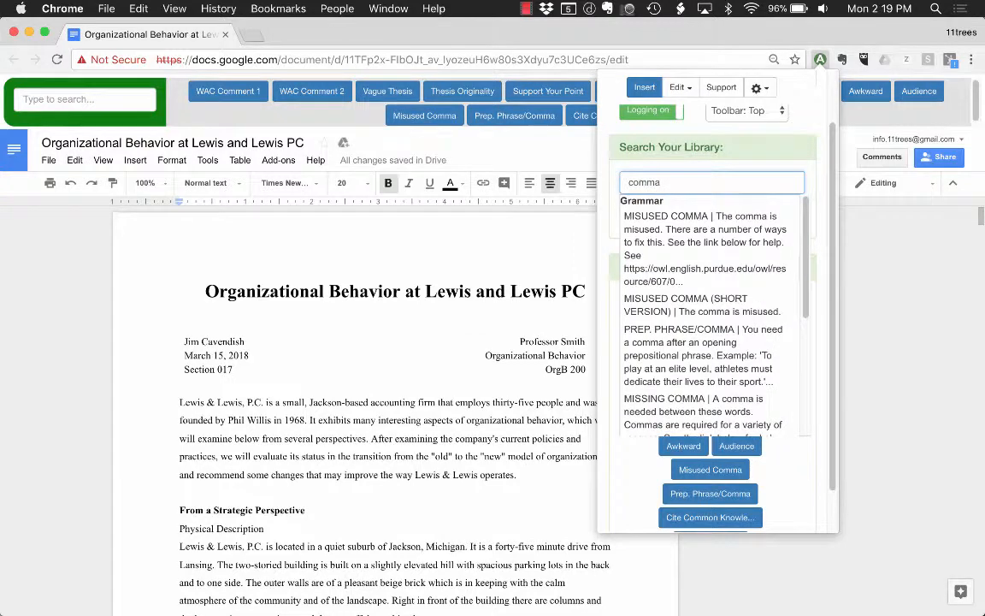
click(705, 402)
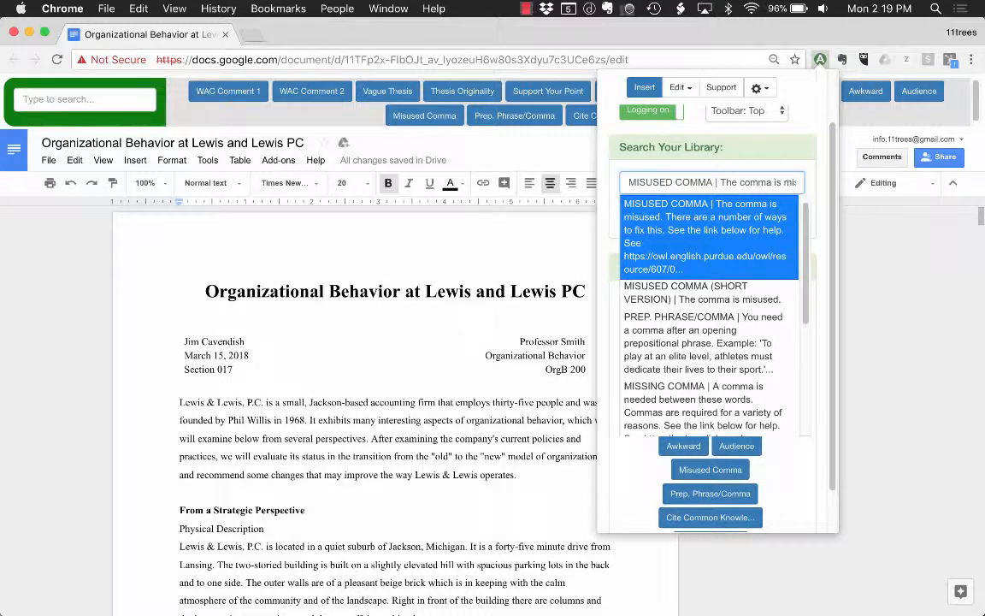
mouse_move(513, 236)
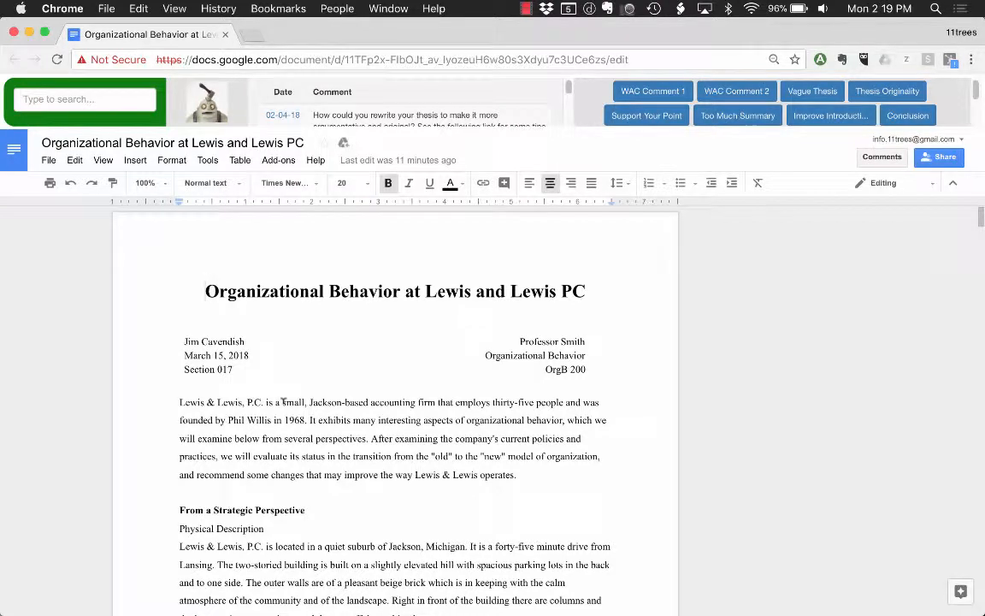
Comment on 'built on a slightly elevated hill' with the analyze-more feedback prefixed by 'Personalize'
scroll(down, 3)
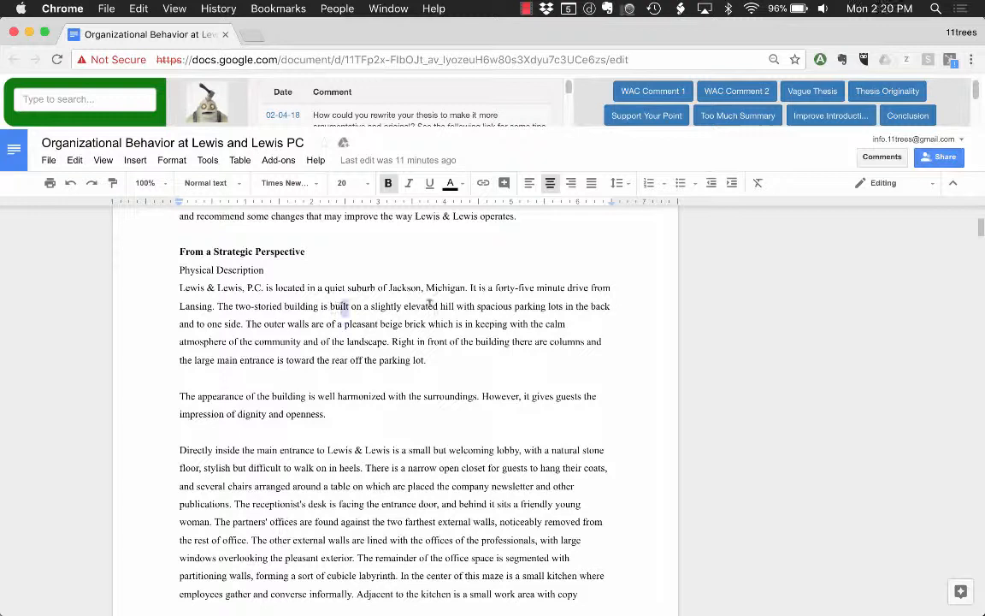
drag(340, 306, 469, 306)
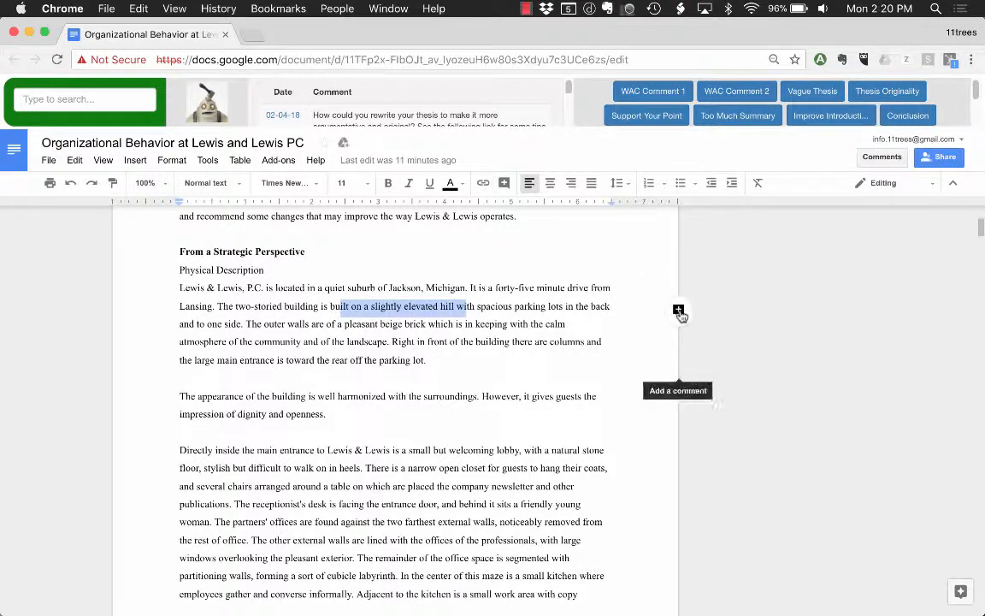
mouse_move(681, 312)
text(You need to analyze more - not just)
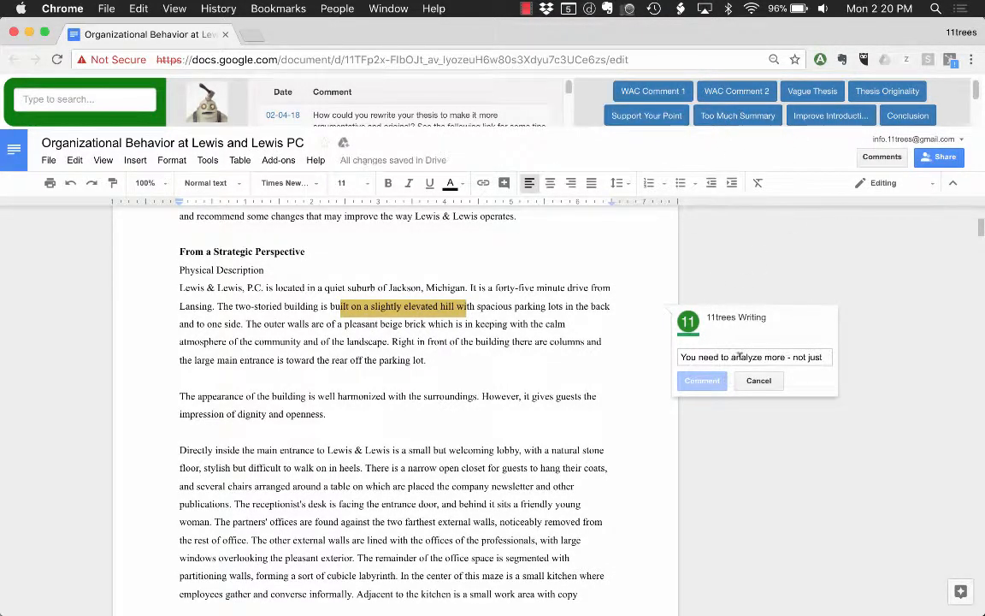
text(summarize. Rewrite this to connect the evidence you're using more clearly to the point you want to make. See the following for a more detailed explanation: http://www.11trees.com/live/analyze-evidence-to-support-your-thesis/.)
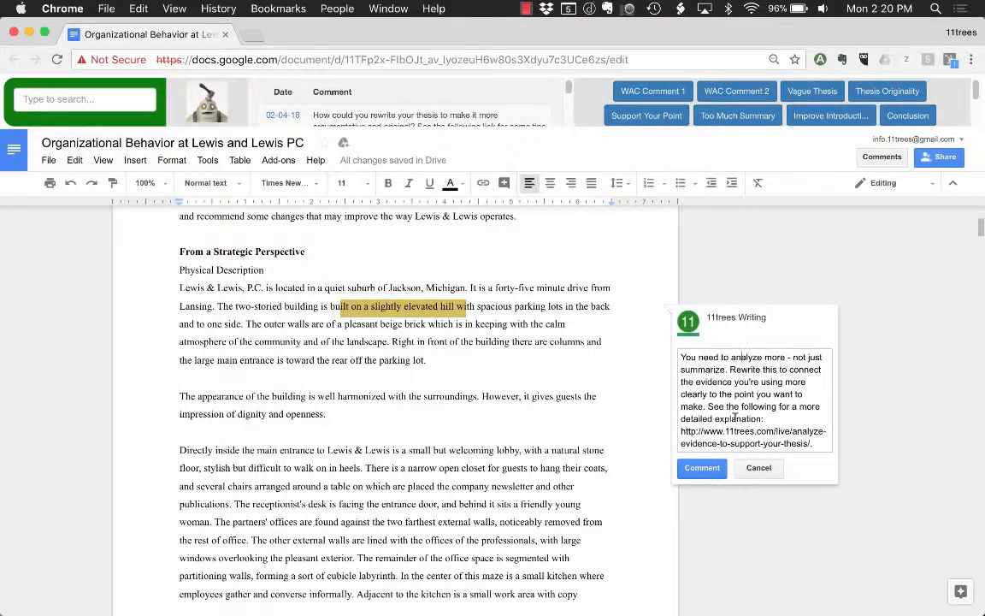
text(Personalize...)
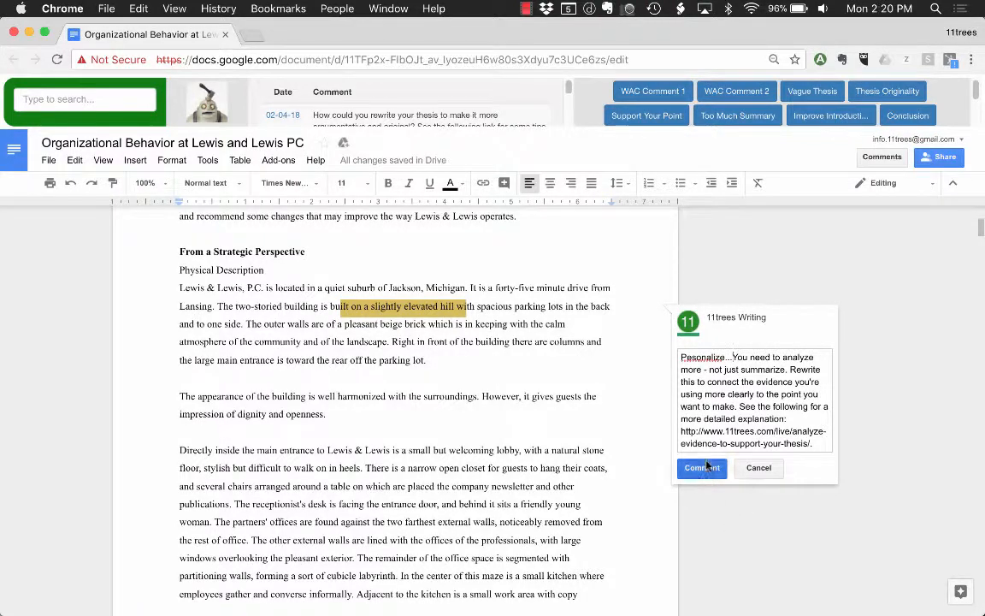
click(701, 469)
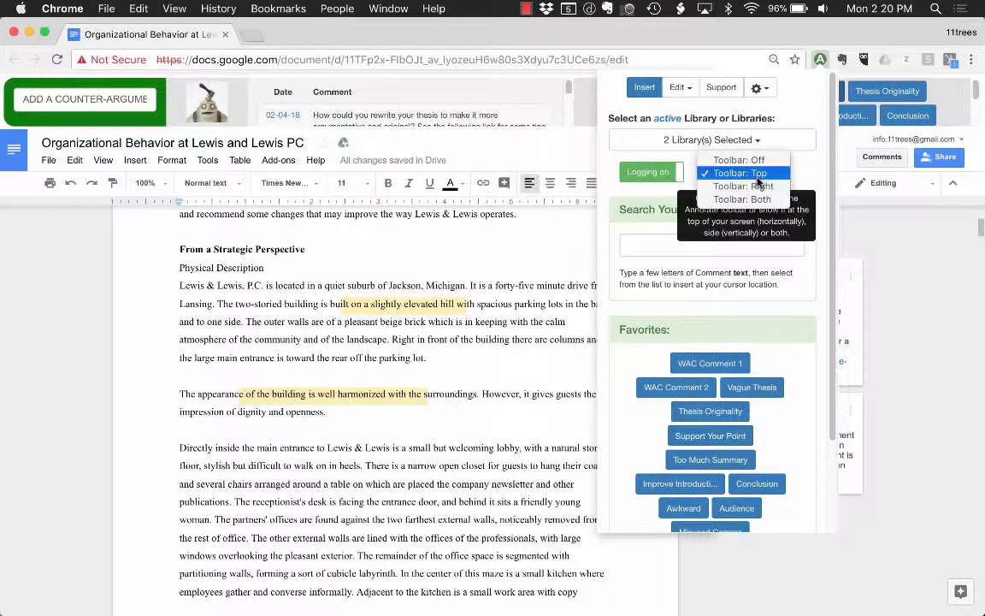
Close the extension panel and review the two posted comments in the essay
click(743, 185)
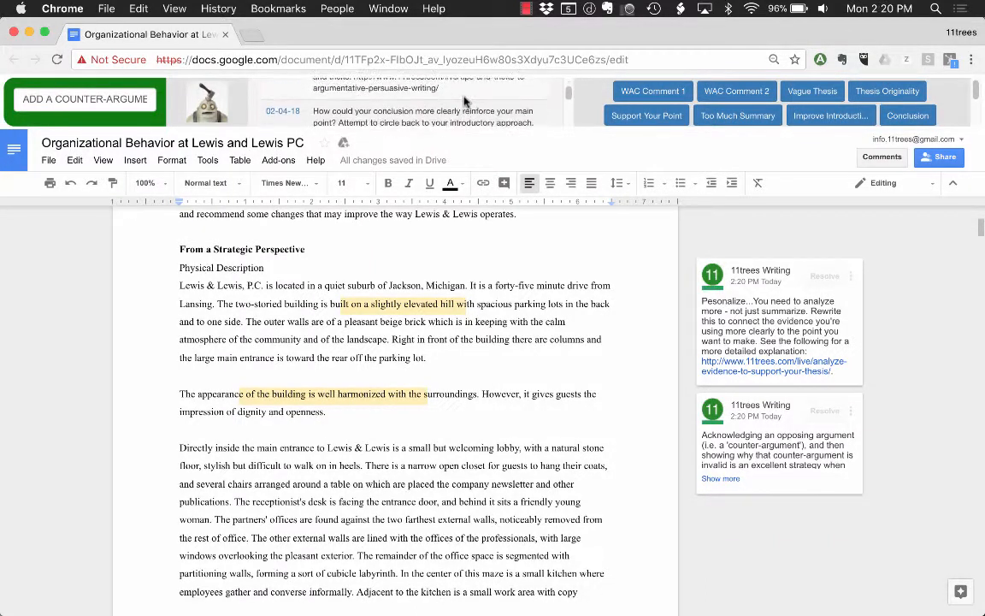
scroll(down, 3)
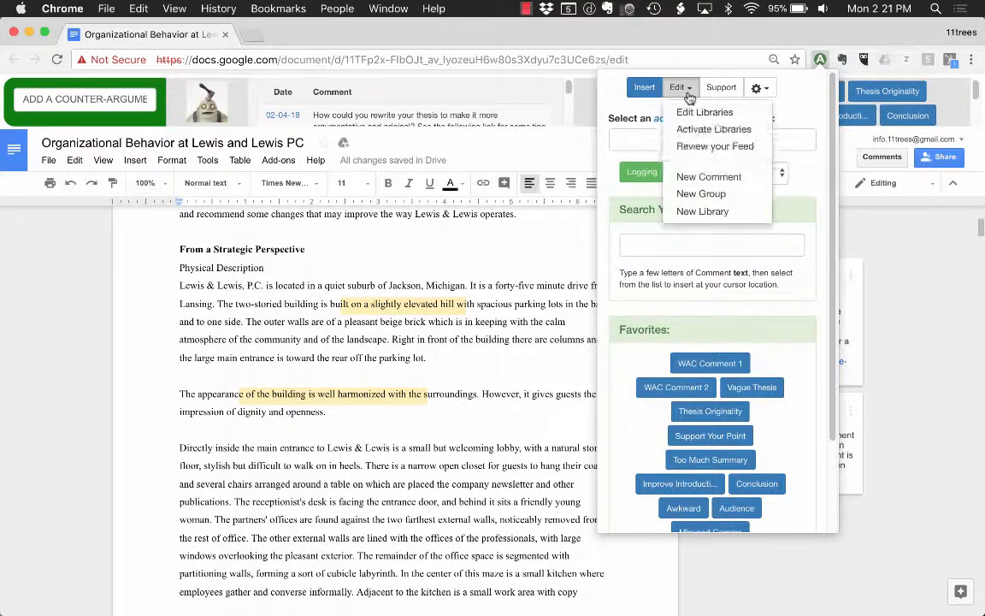
View the Review Feed & Analytics charts and go to page 11 of the Feed Details list
click(715, 145)
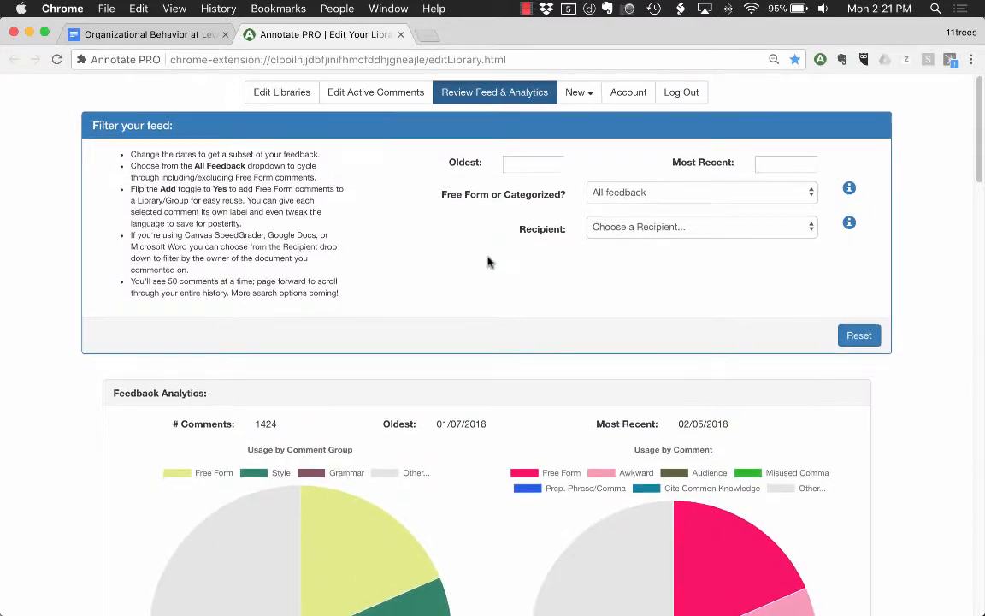
click(701, 225)
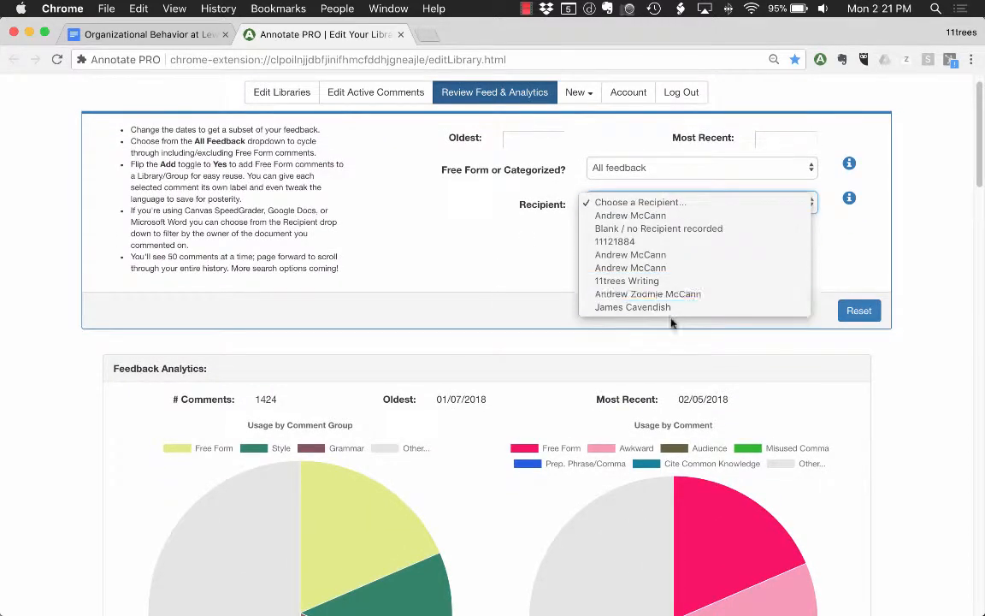
scroll(down, 3)
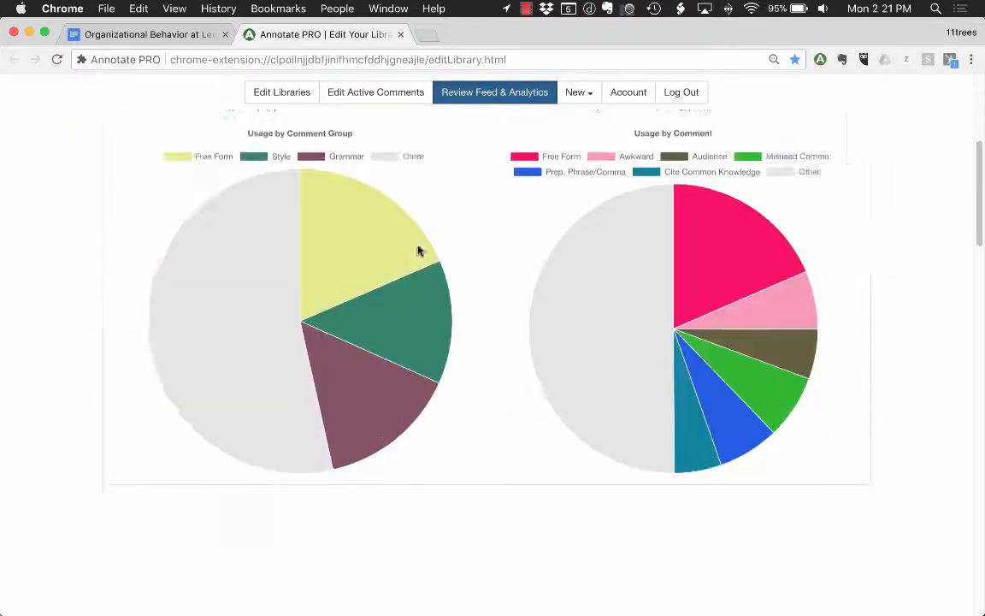
scroll(up, 3)
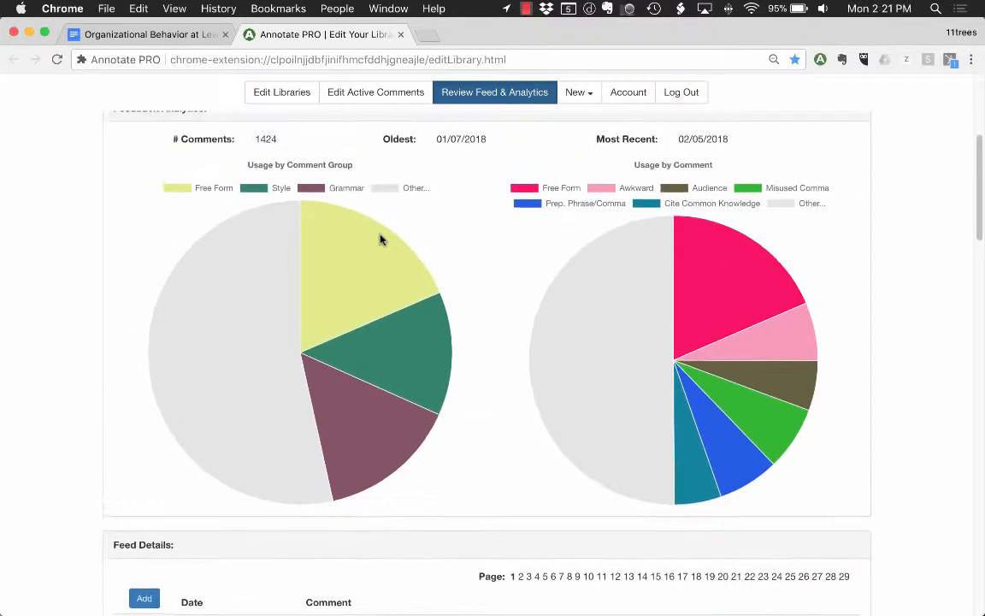
mouse_move(633, 339)
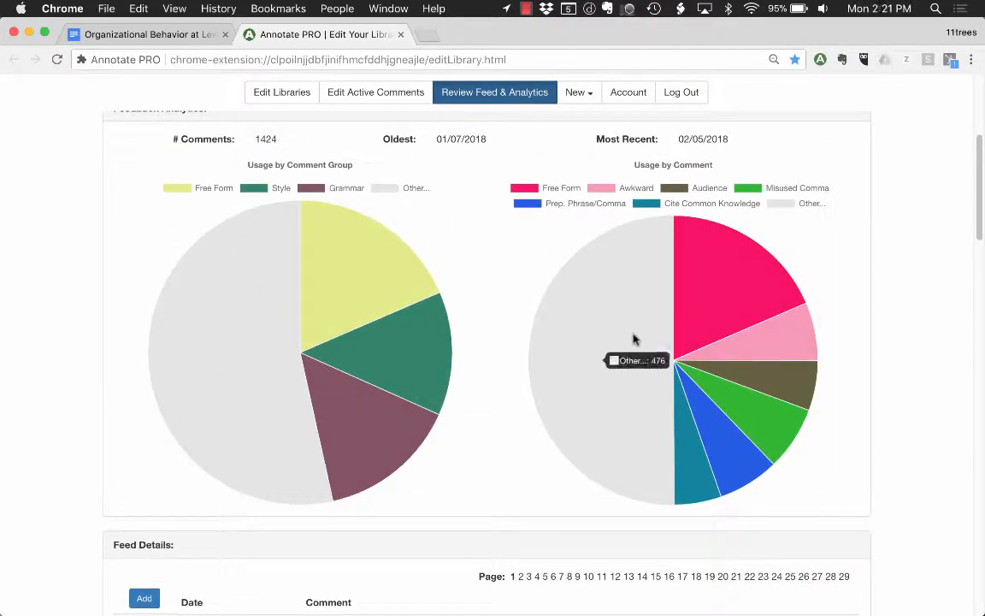
scroll(down, 3)
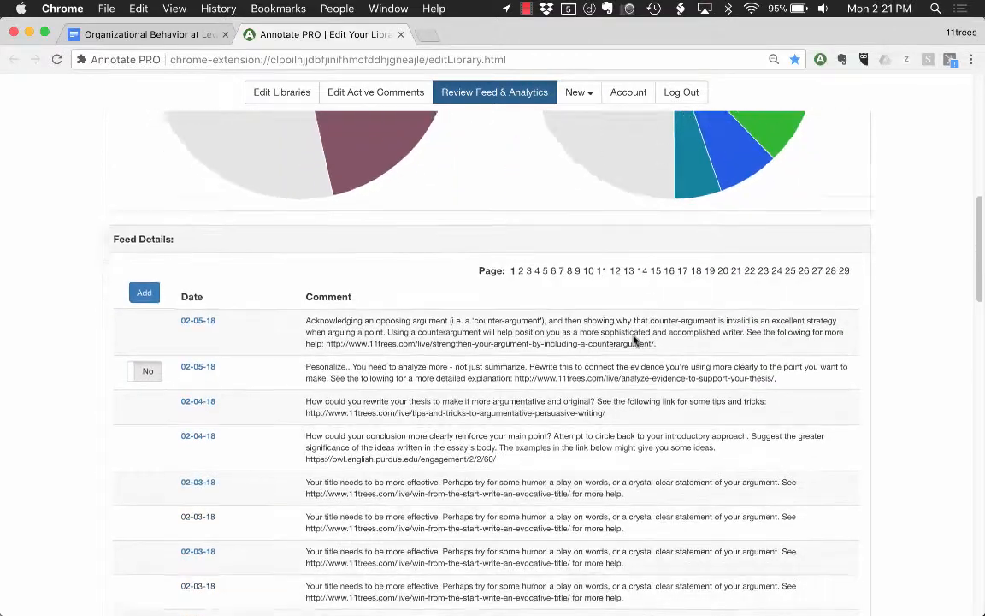
scroll(down, 3)
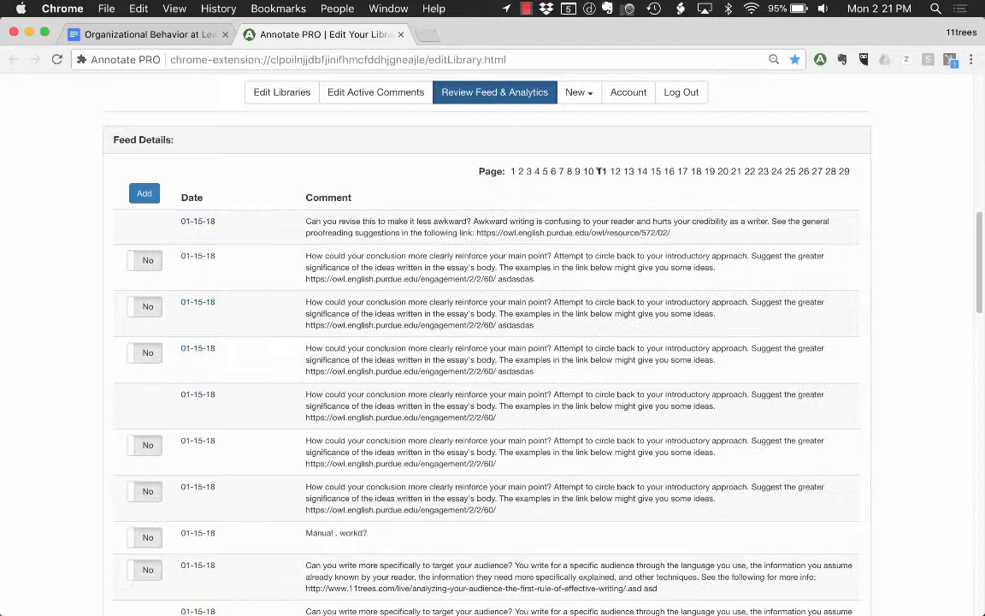
click(602, 171)
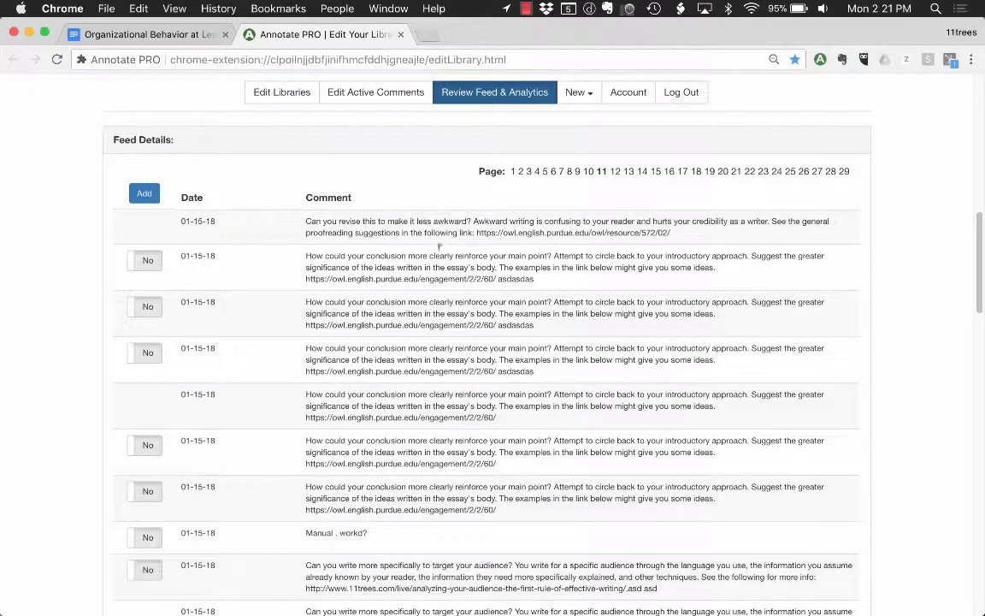
Flag three conclusion comments as Yes and preview the Add to library dialog
click(147, 260)
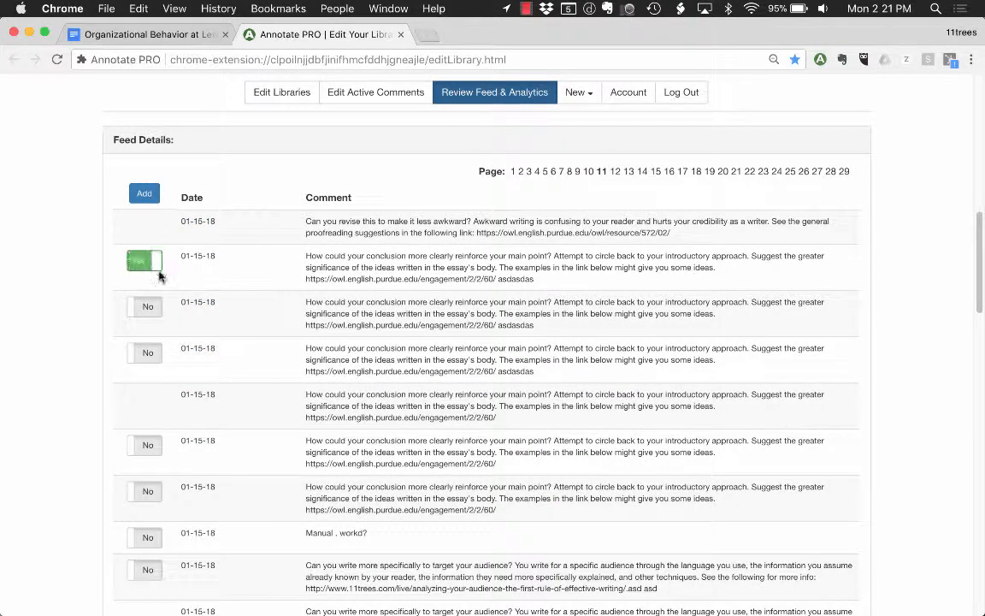
click(140, 260)
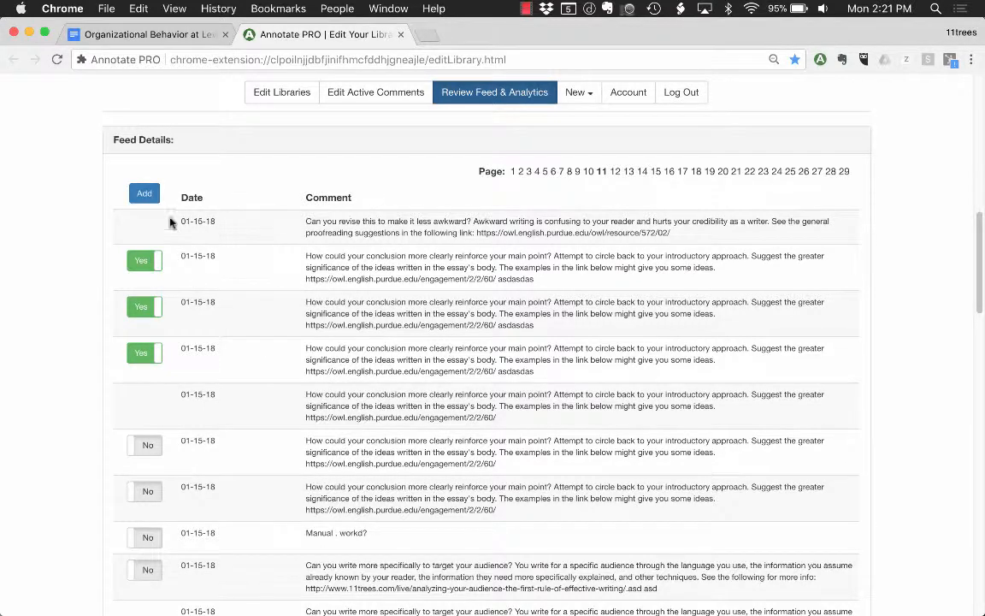
click(144, 192)
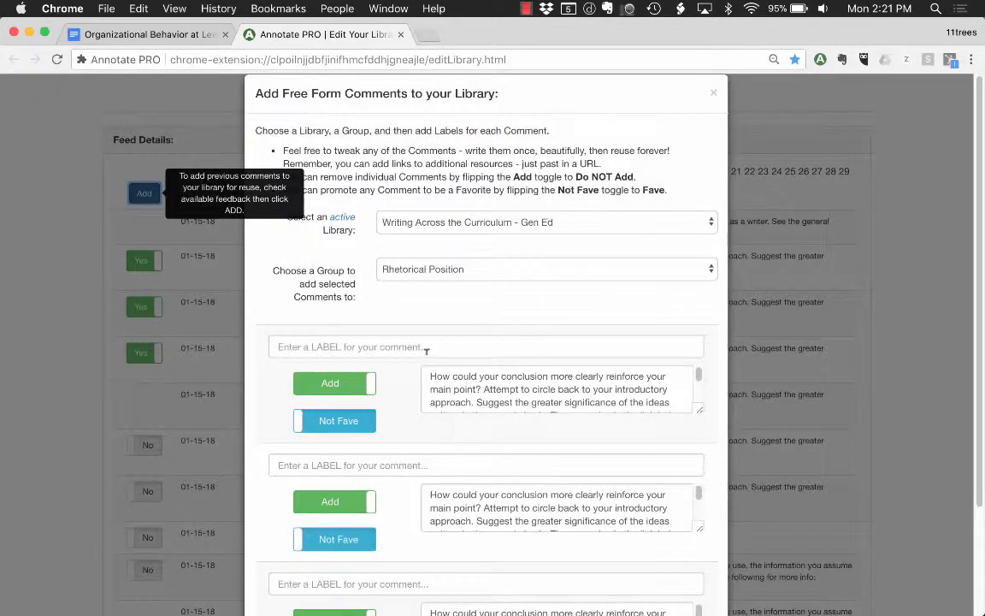
click(544, 223)
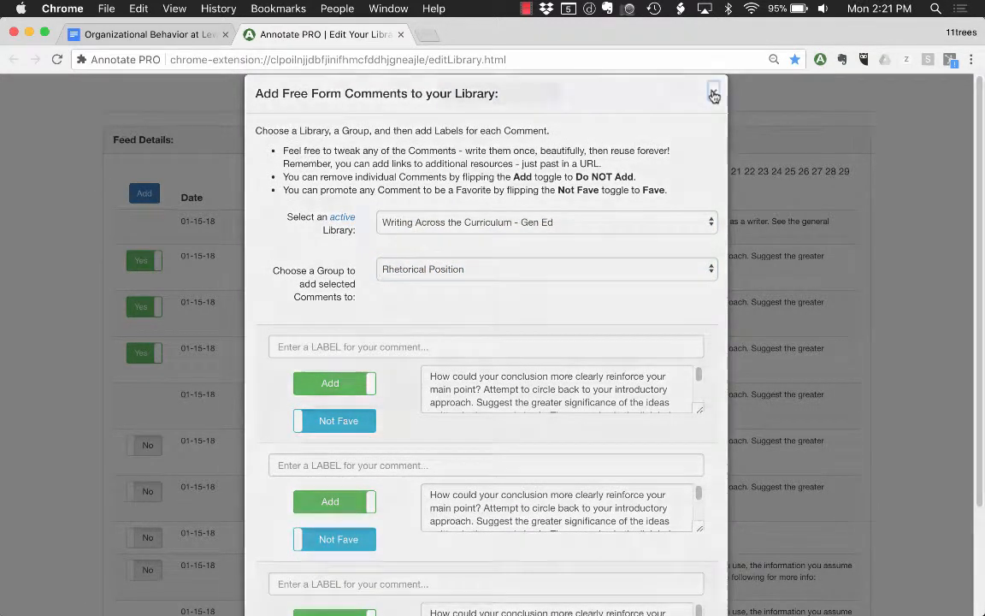
Close the Add dialog unsaved, glance at the essay tab and return to the feed
click(713, 92)
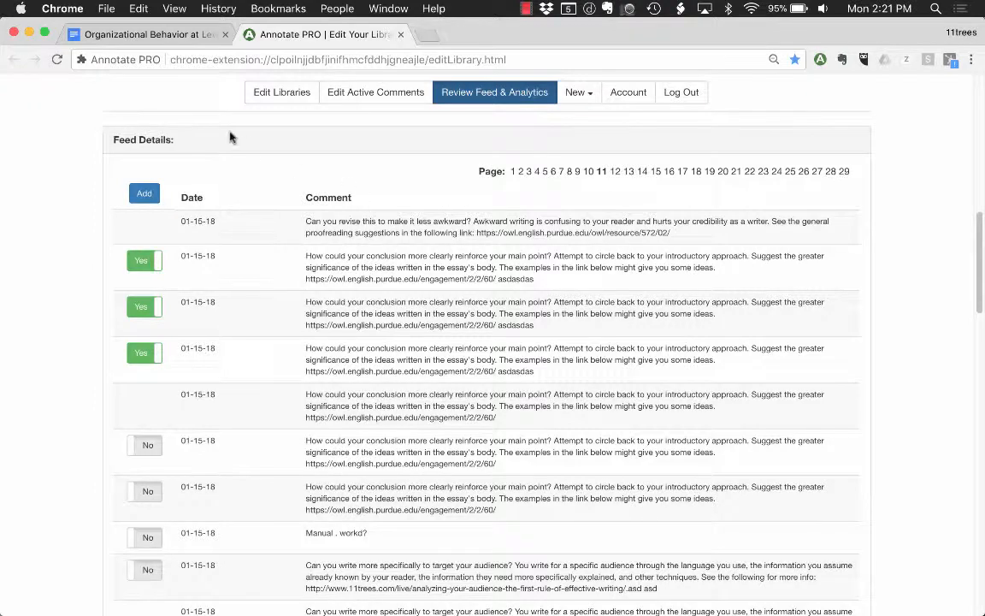
click(146, 34)
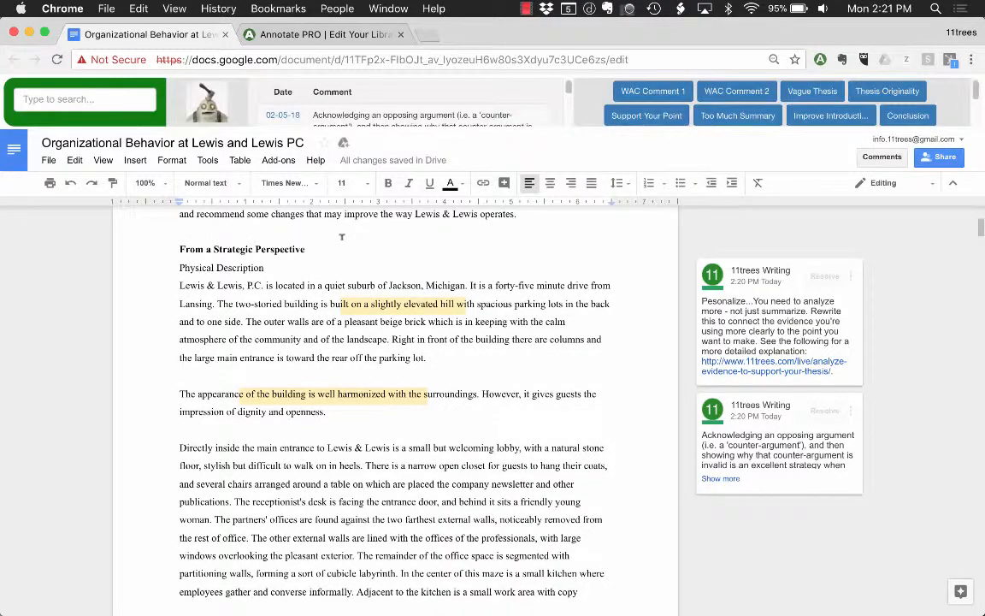
click(321, 35)
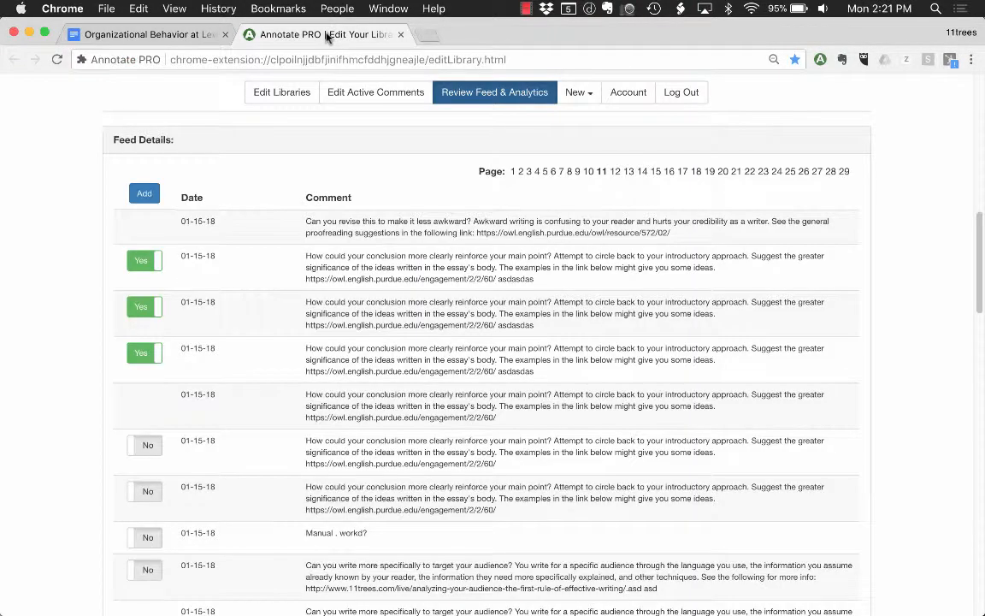
mouse_move(280, 92)
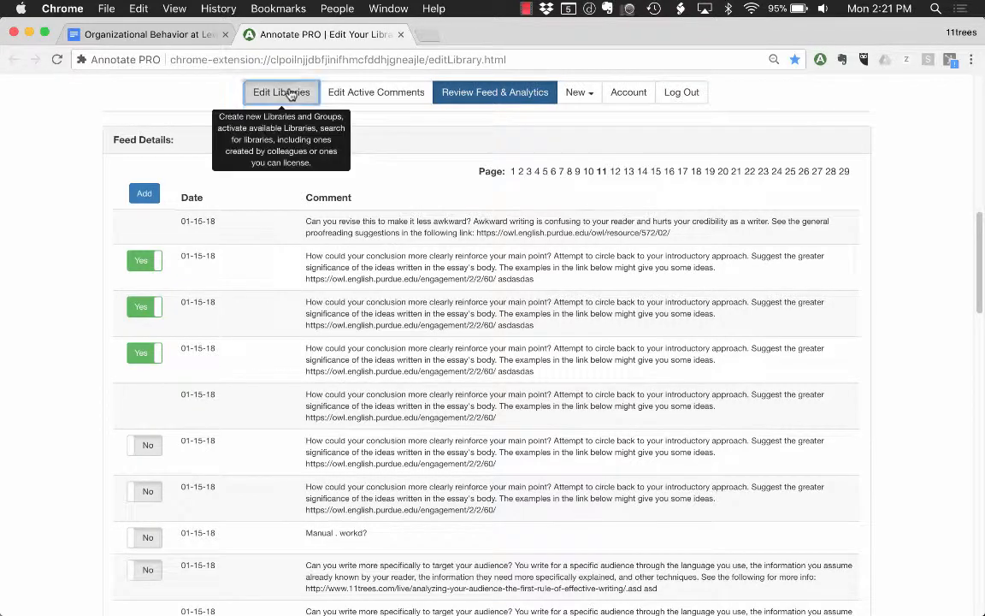
Update the comment order of the Rhetorical Position group in the library editor and confirm
click(280, 92)
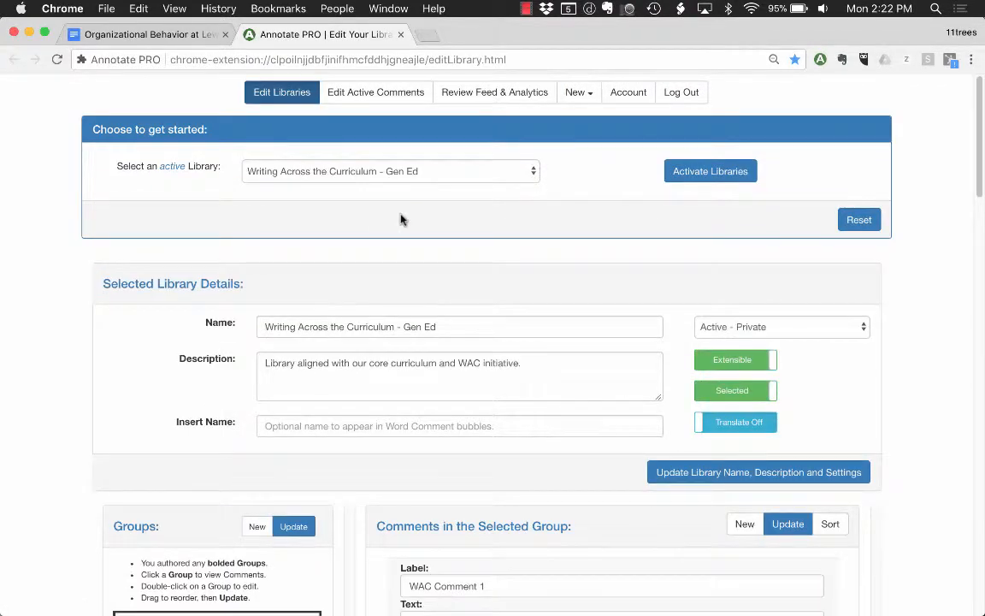
mouse_move(431, 297)
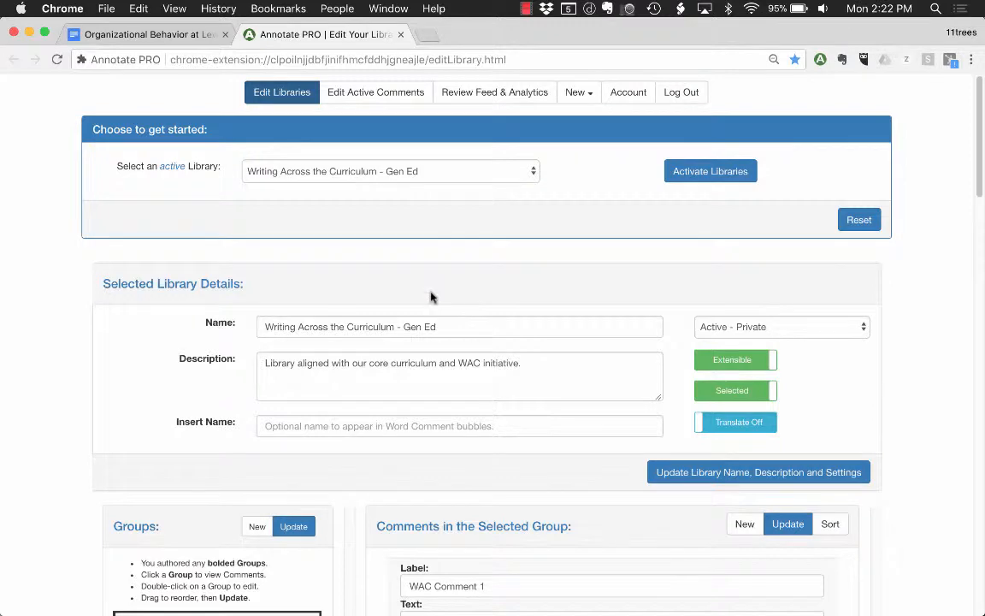
scroll(down, 3)
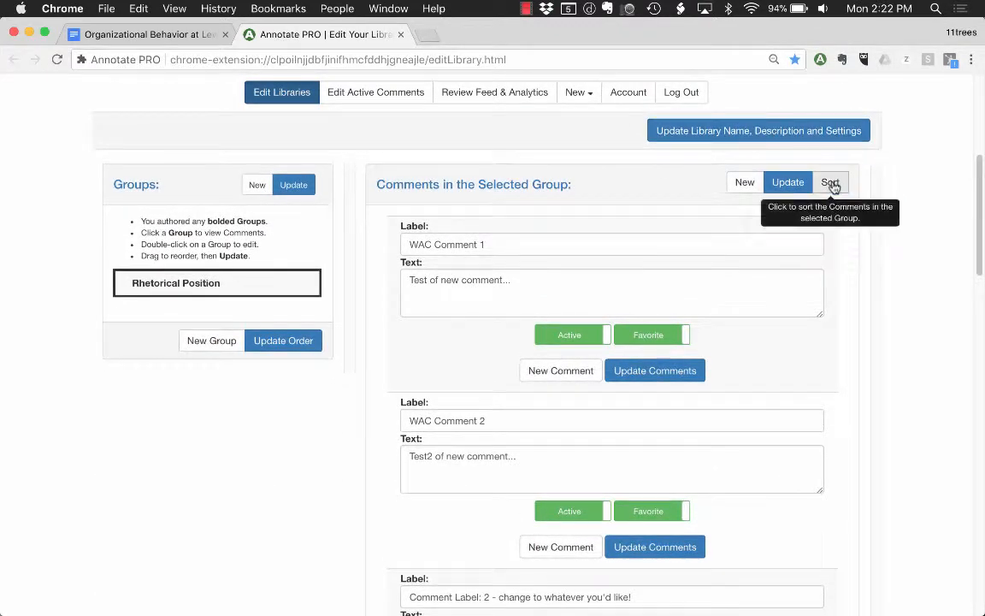
click(829, 182)
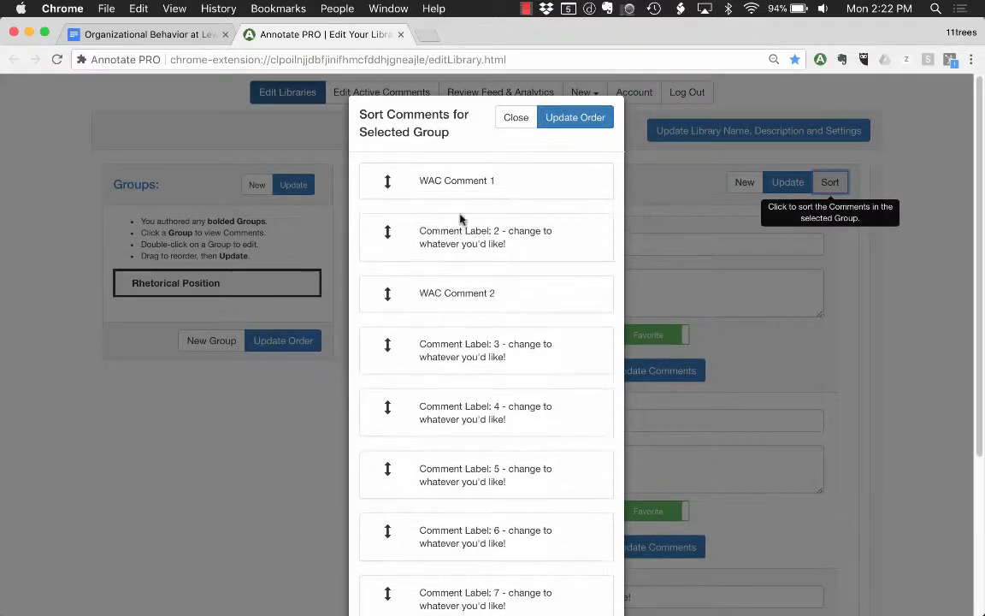
click(575, 116)
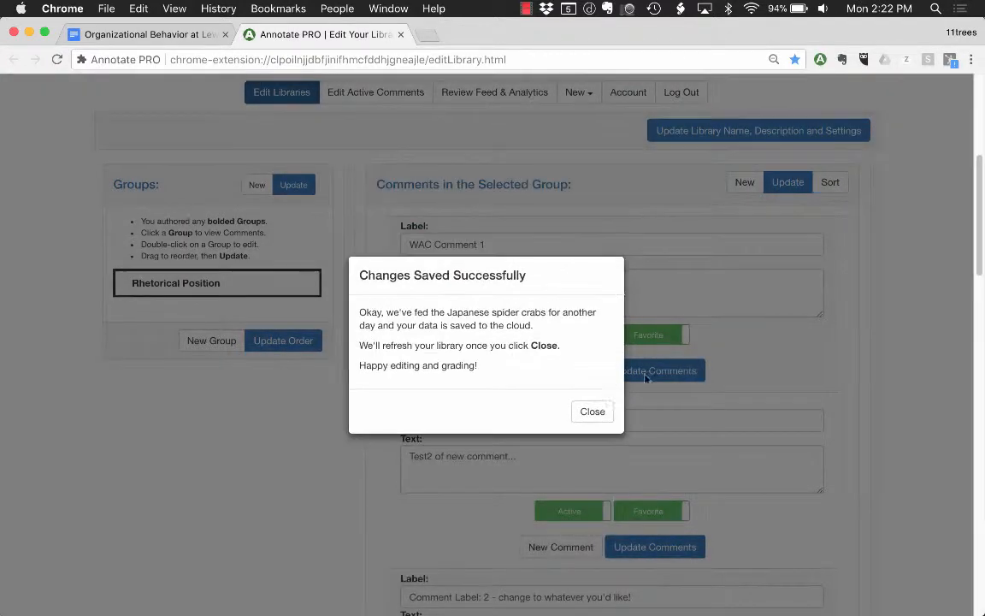
click(592, 410)
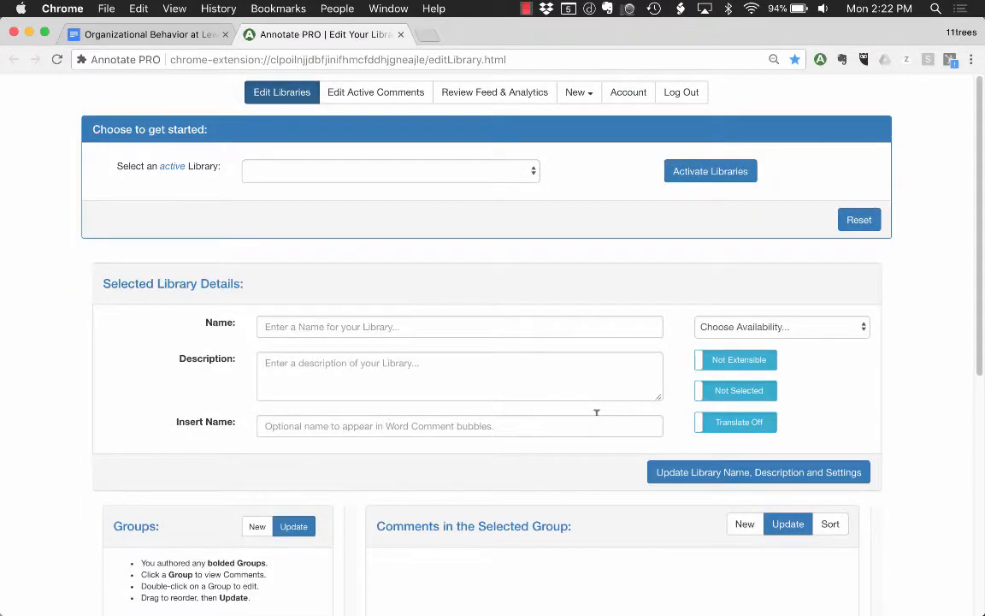
Keep the Writing Across the Curriculum library Active - Private and return to the essay document
click(390, 171)
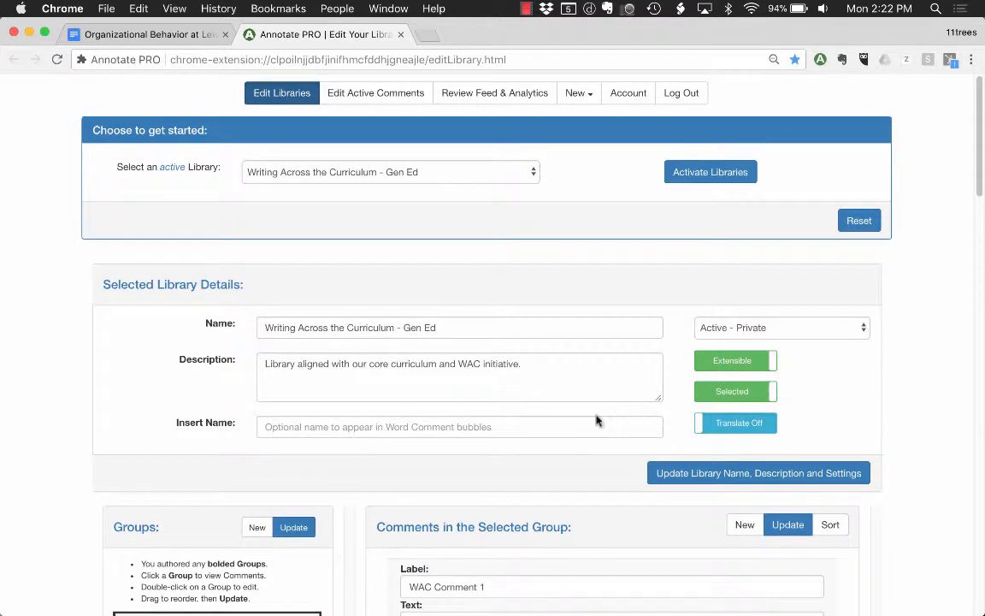
click(780, 327)
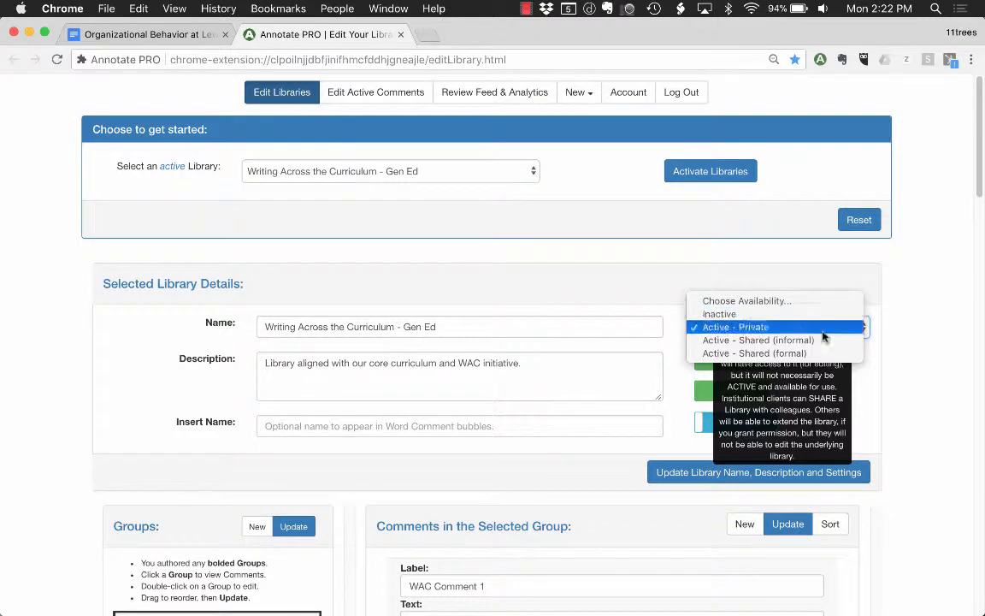
click(736, 327)
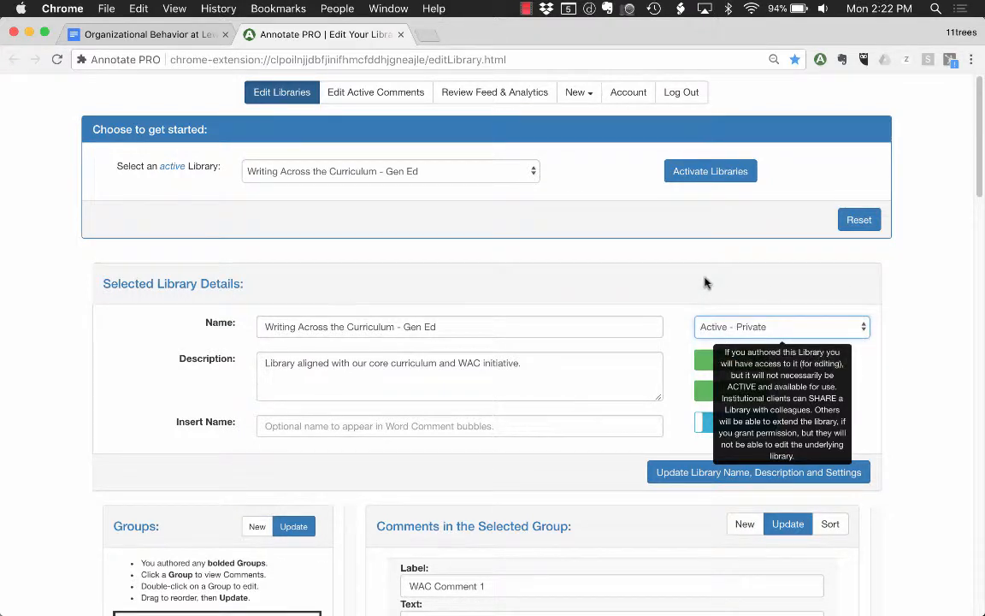
click(145, 34)
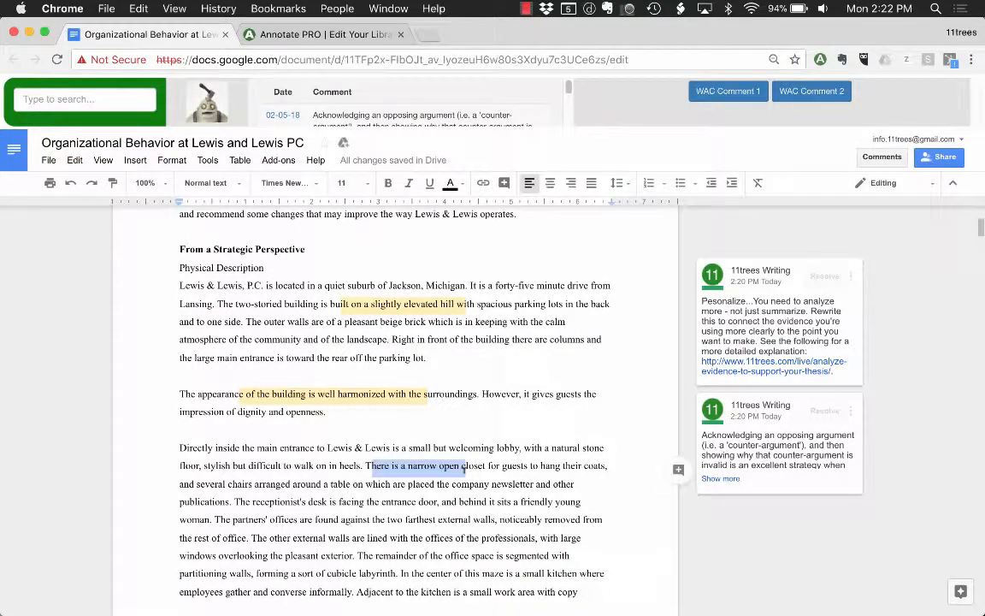
mouse_move(623, 113)
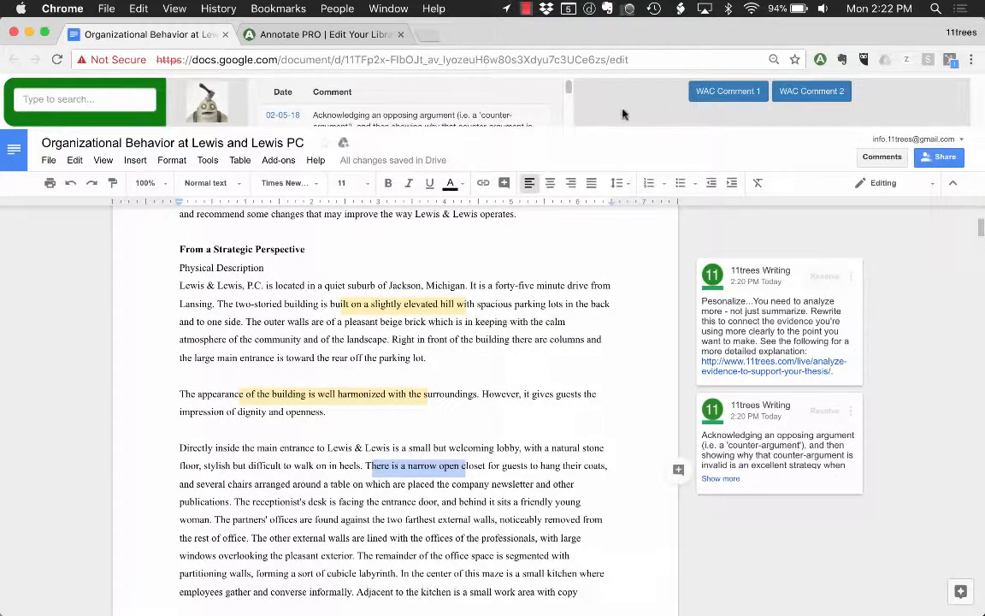